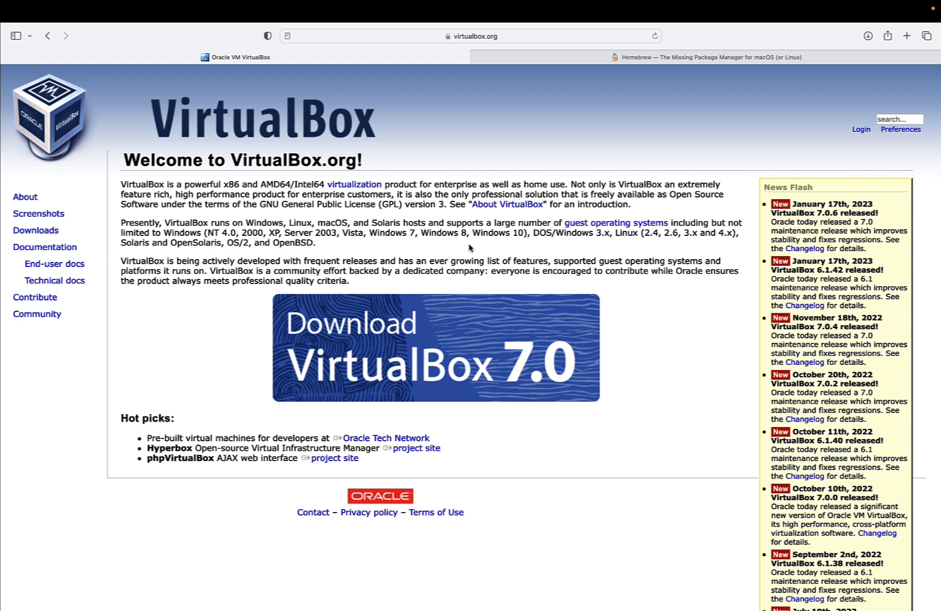
{"action": "mouse_move", "coordinate": [455, 338]}
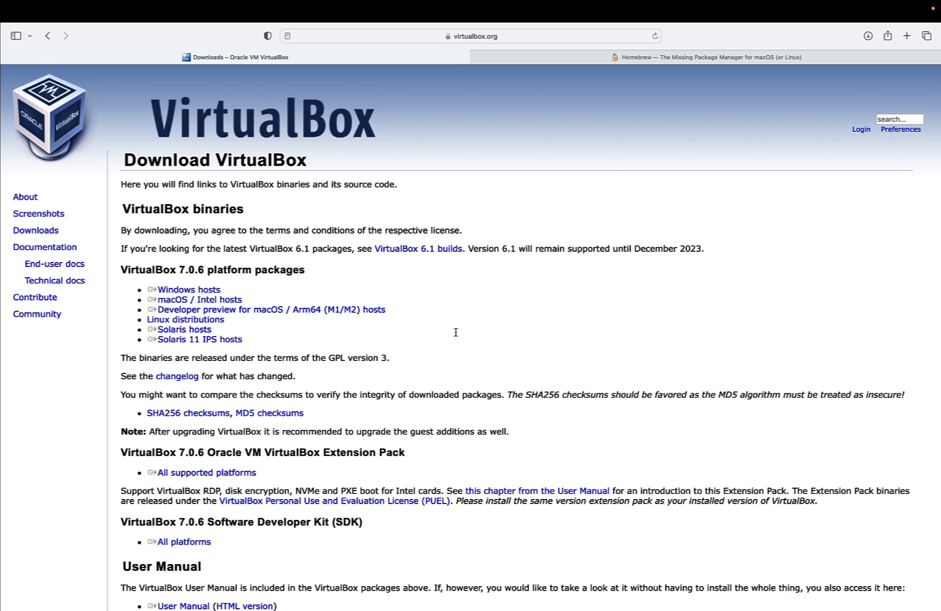
{"action": "mouse_move", "coordinate": [455, 336]}
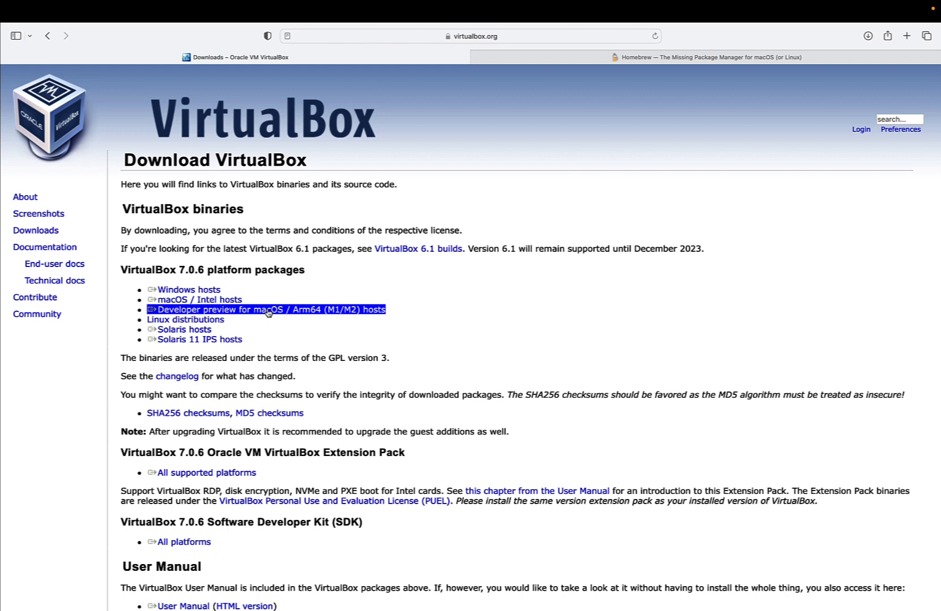
- Start downloading the VirtualBox 7.0.6 Arm64 developer preview and check its progress in Safari's downloads
{"action": "left_click", "coordinate": [267, 310]}
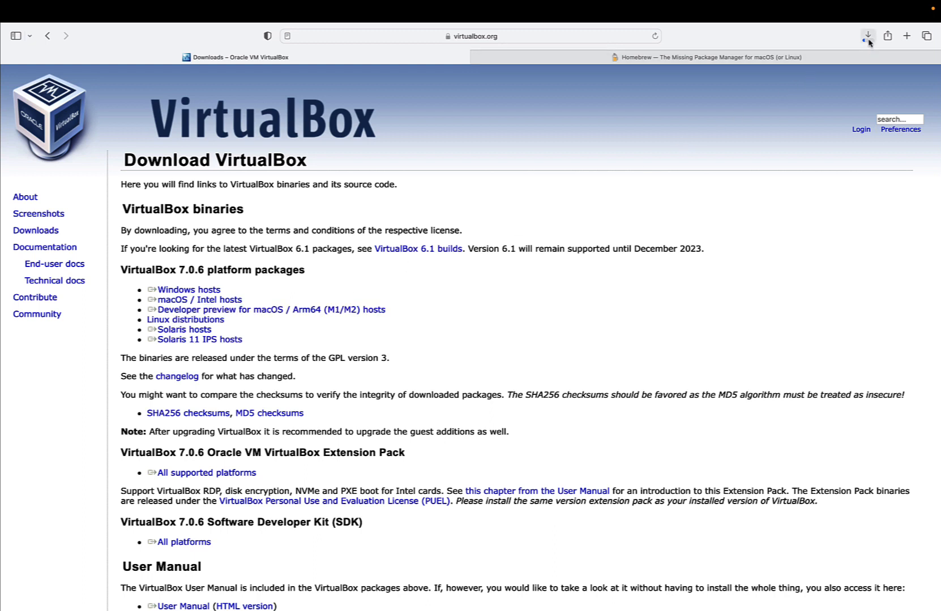
{"action": "left_click", "coordinate": [866, 36]}
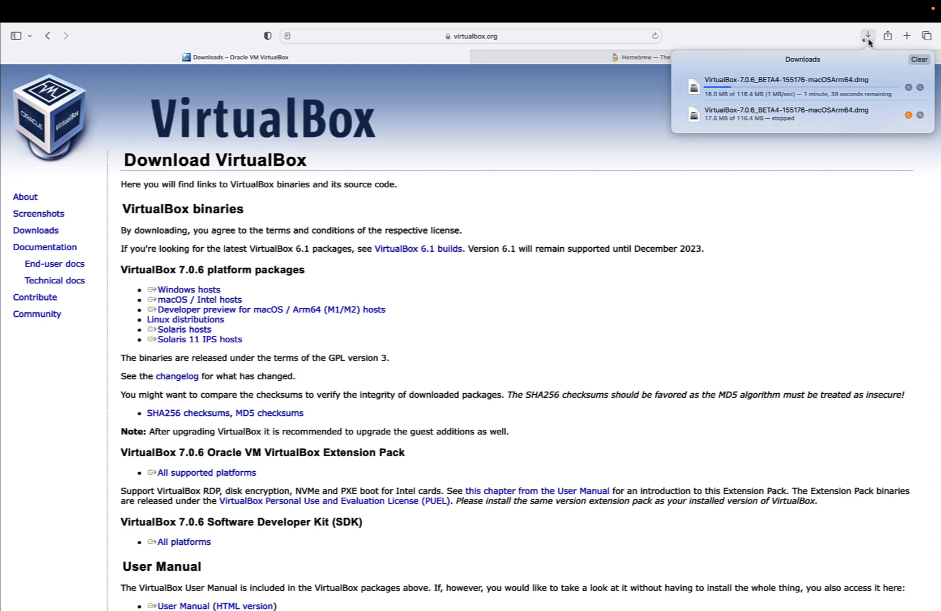
- Search brew.sh for 'virtualbox' so the virtualbox cask appears as the top result
{"action": "left_click", "coordinate": [708, 56]}
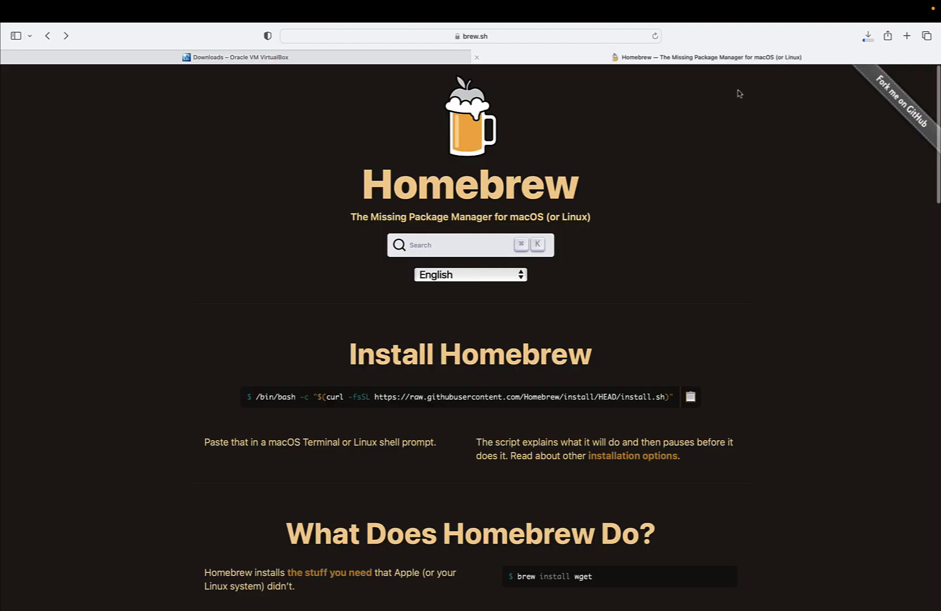
{"action": "mouse_move", "coordinate": [649, 159]}
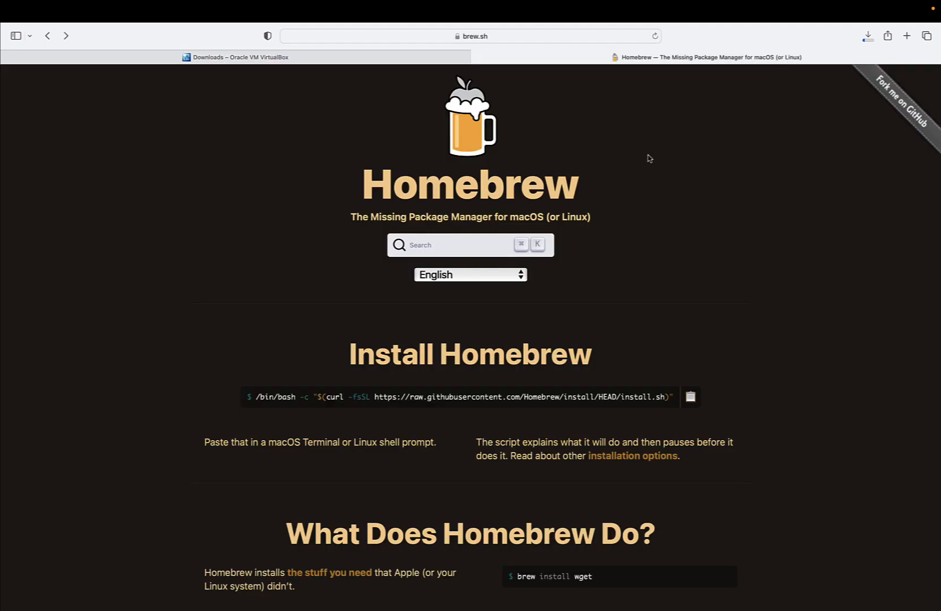
{"action": "mouse_move", "coordinate": [493, 234]}
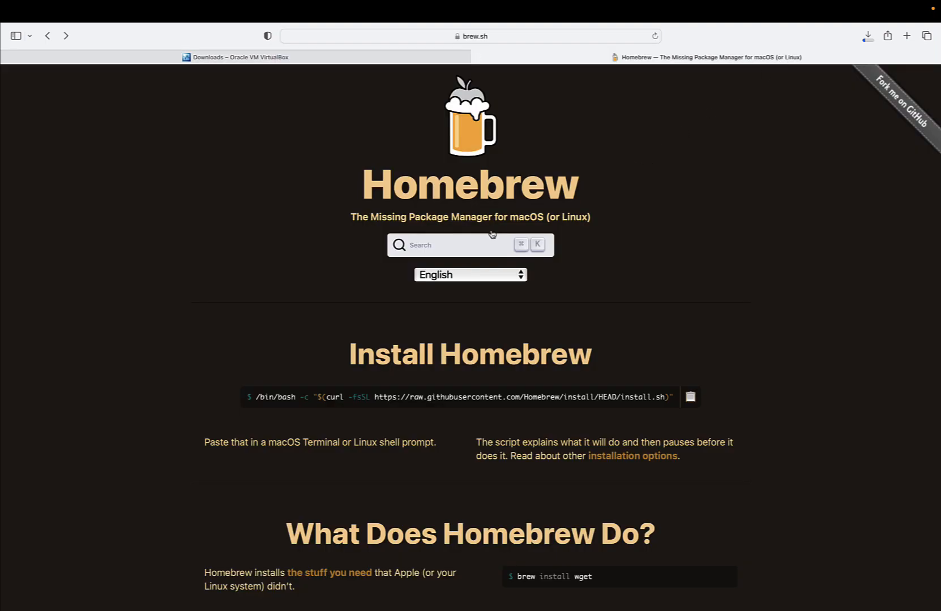
{"action": "type", "text": "virtual"}
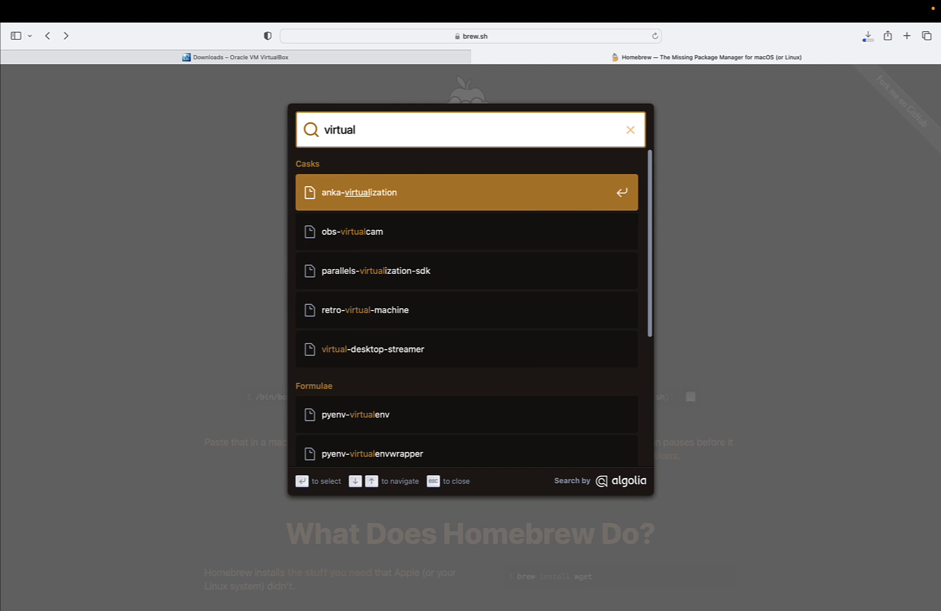
{"action": "type", "text": "box"}
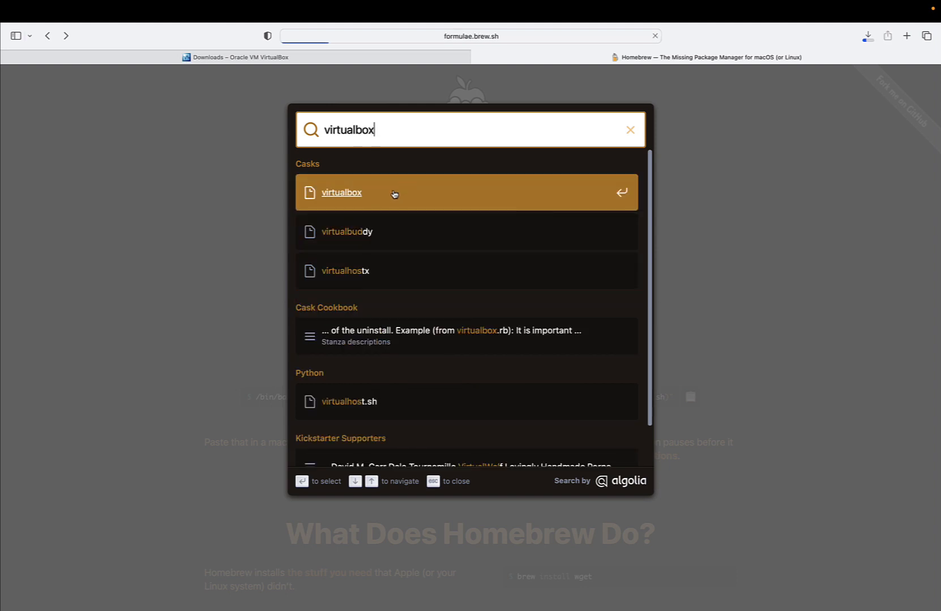
- View the virtualbox cask details and follow the conflicting virtualbox-beta cask to its GitHub source
{"action": "left_click", "coordinate": [341, 193]}
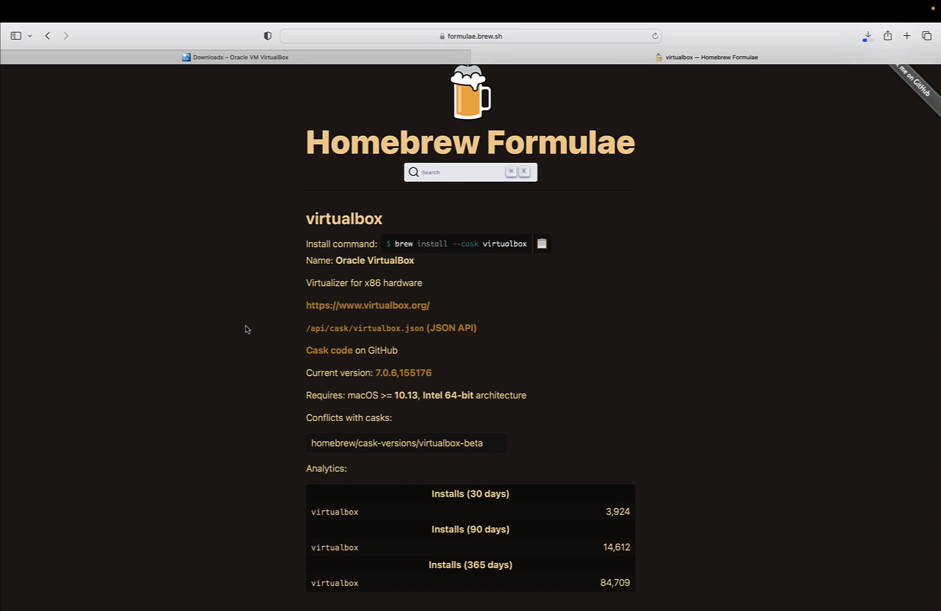
{"action": "mouse_move", "coordinate": [251, 329]}
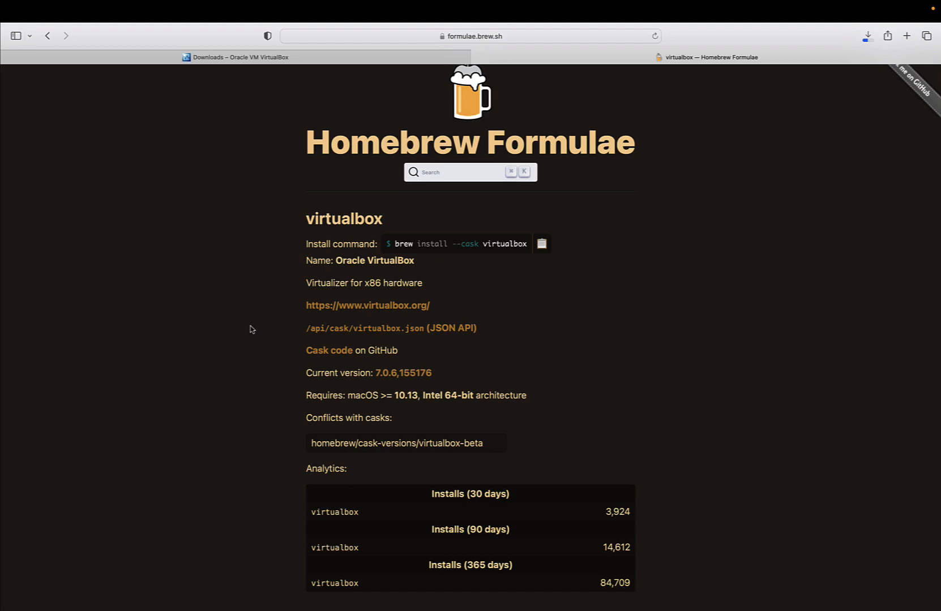
{"action": "left_click", "coordinate": [404, 444]}
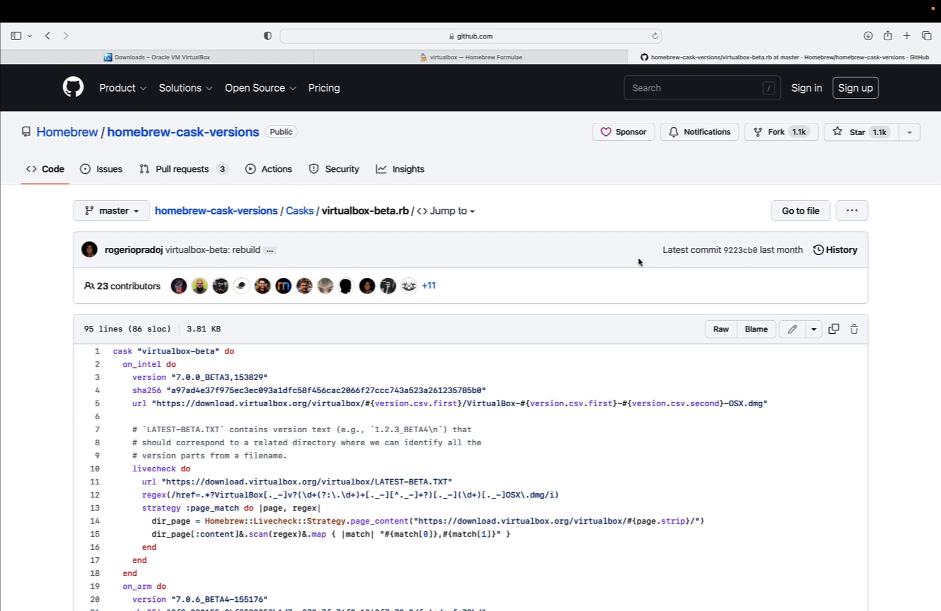
- Highlight the on_arm version 7.0.6_BETA4-155176 lines in virtualbox-beta.rb, then return to the desktop
{"action": "scroll", "scroll_direction": "down", "scroll_amount": 3}
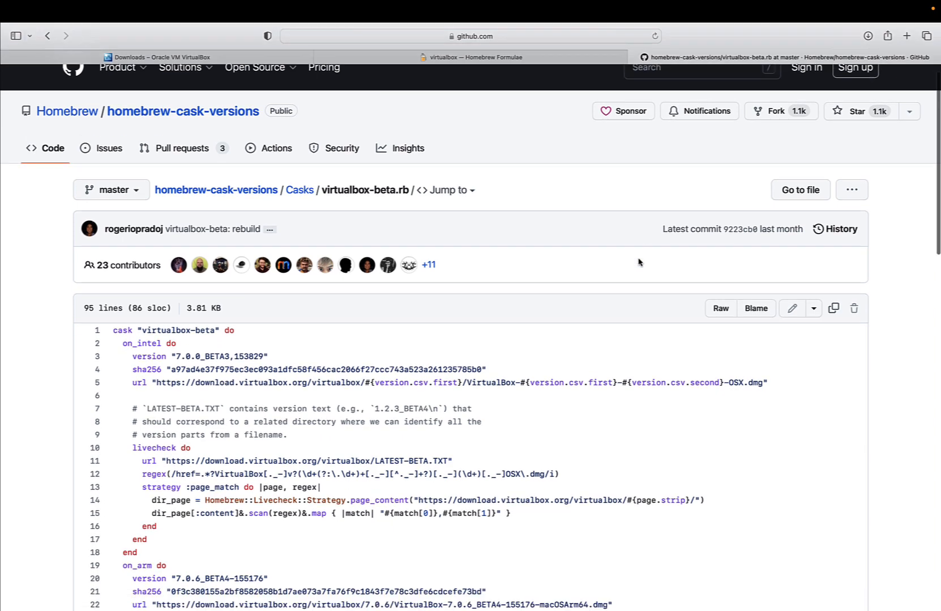
{"action": "scroll", "scroll_direction": "down", "scroll_amount": 3}
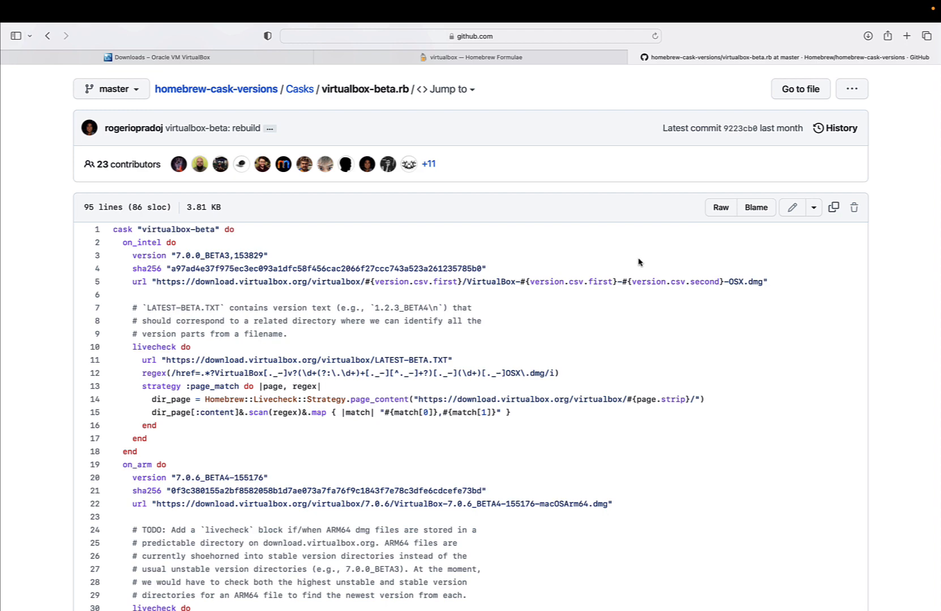
{"action": "scroll", "scroll_direction": "down", "scroll_amount": 3}
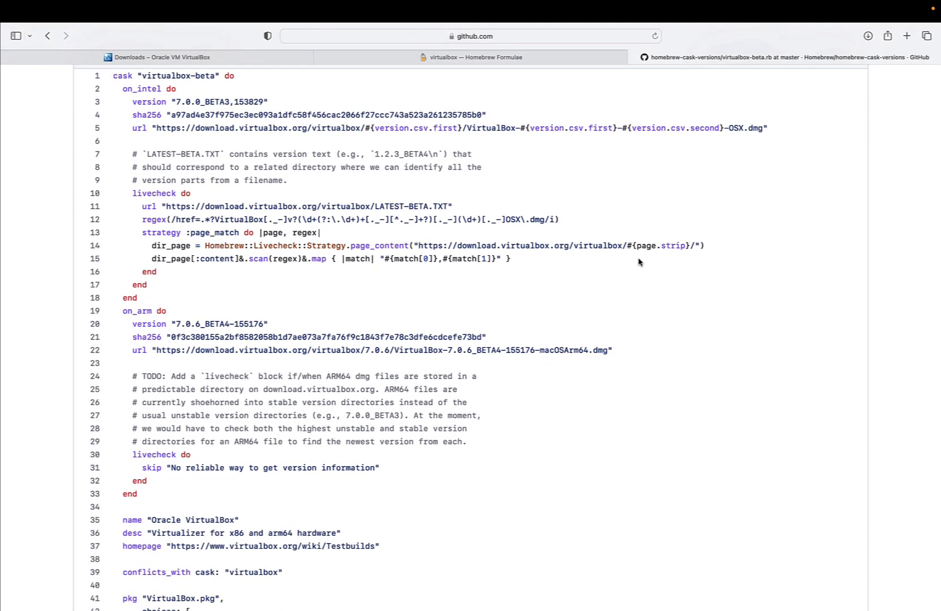
{"action": "mouse_move", "coordinate": [261, 322]}
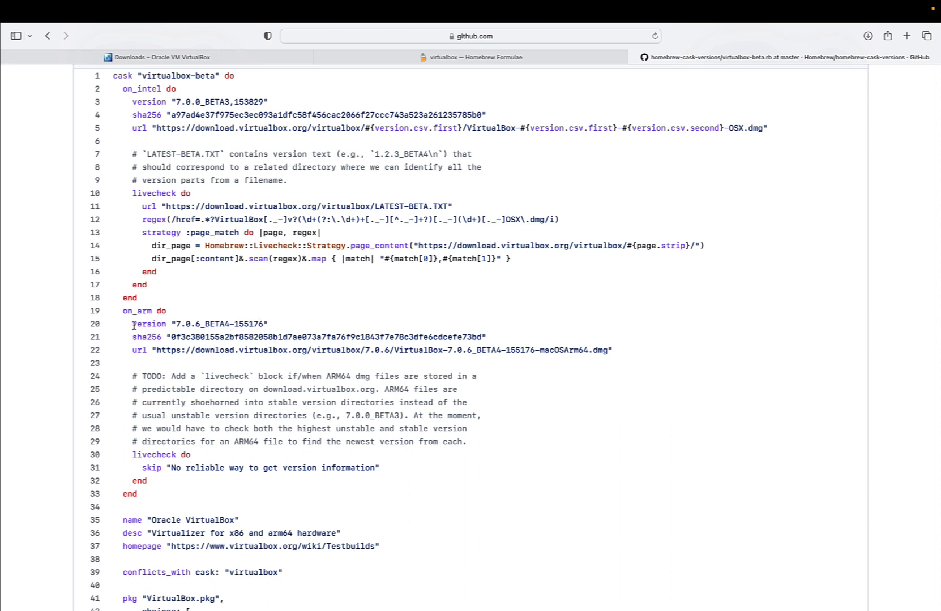
{"action": "double_click", "coordinate": [136, 311]}
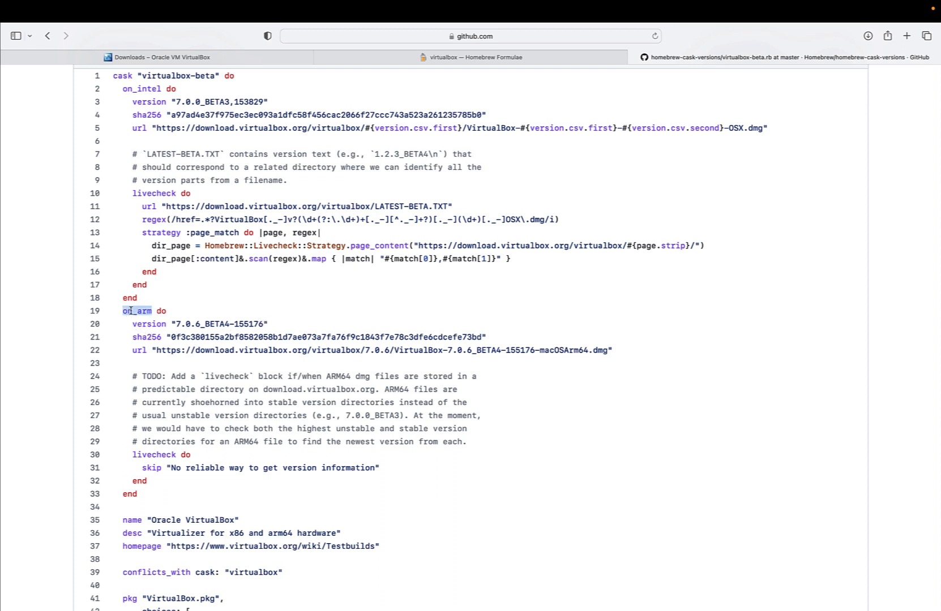
{"action": "double_click", "coordinate": [202, 324]}
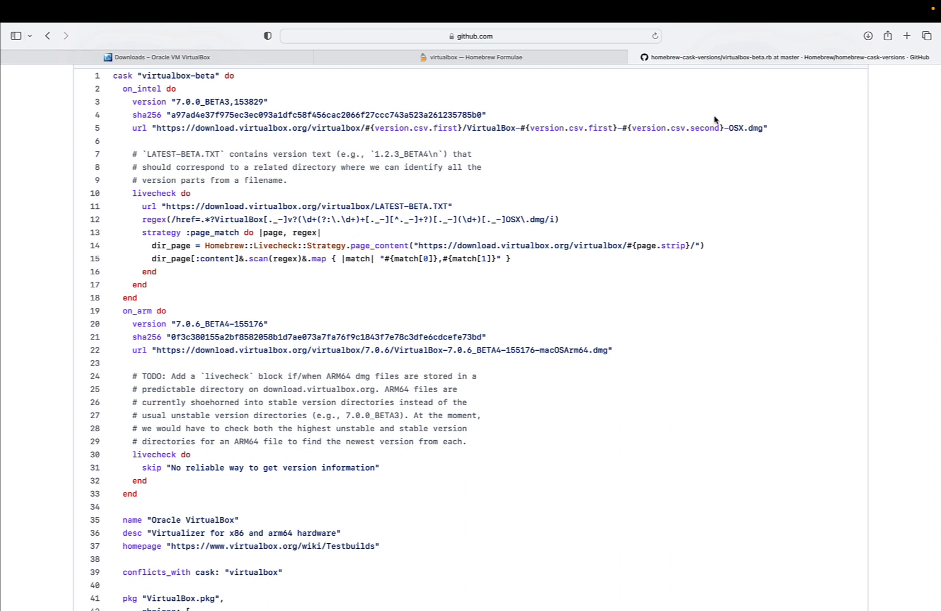
{"action": "left_click", "coordinate": [867, 36]}
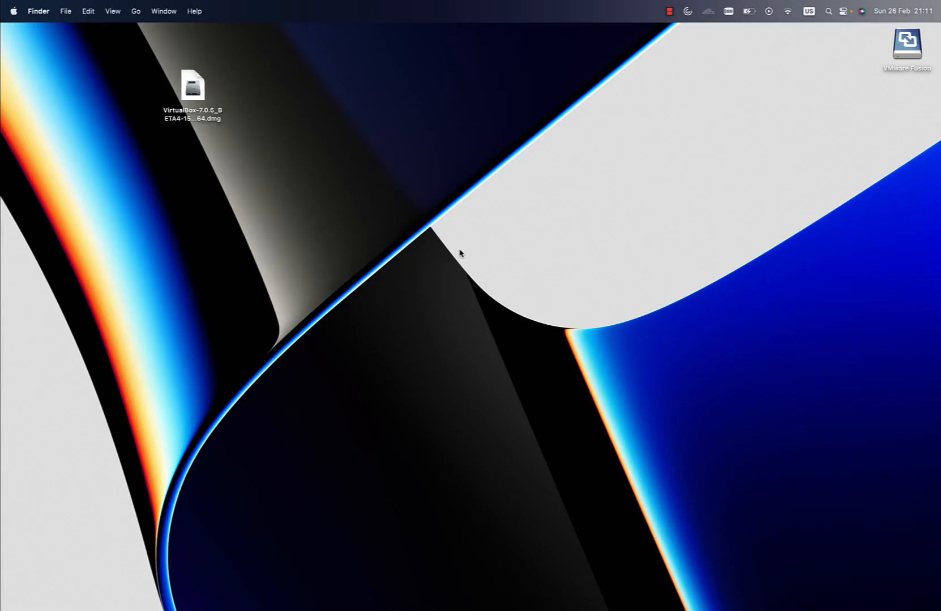
{"action": "mouse_move", "coordinate": [194, 86]}
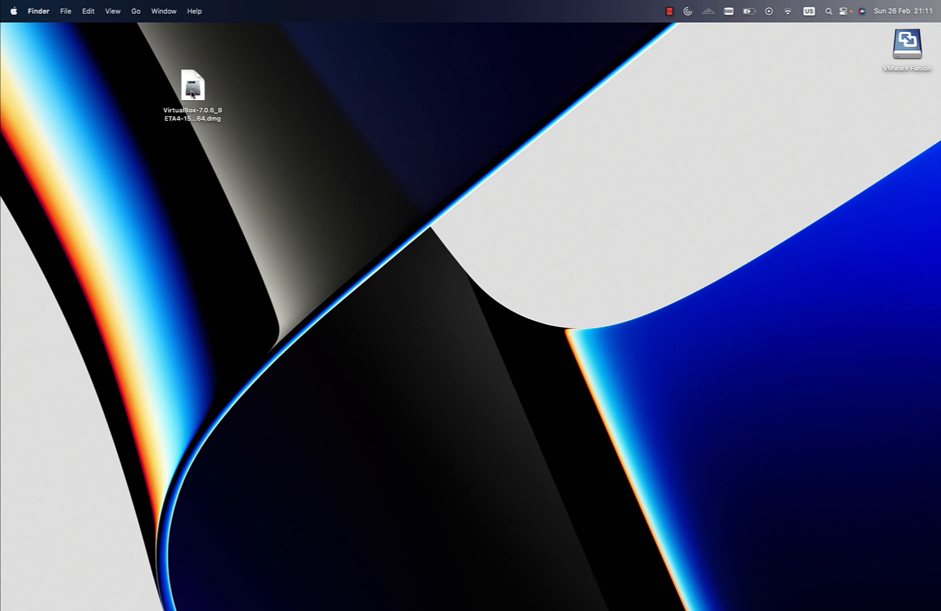
- Mount the downloaded VirtualBox disk image and select VirtualBox.pkg in its window
{"action": "left_click", "coordinate": [192, 86]}
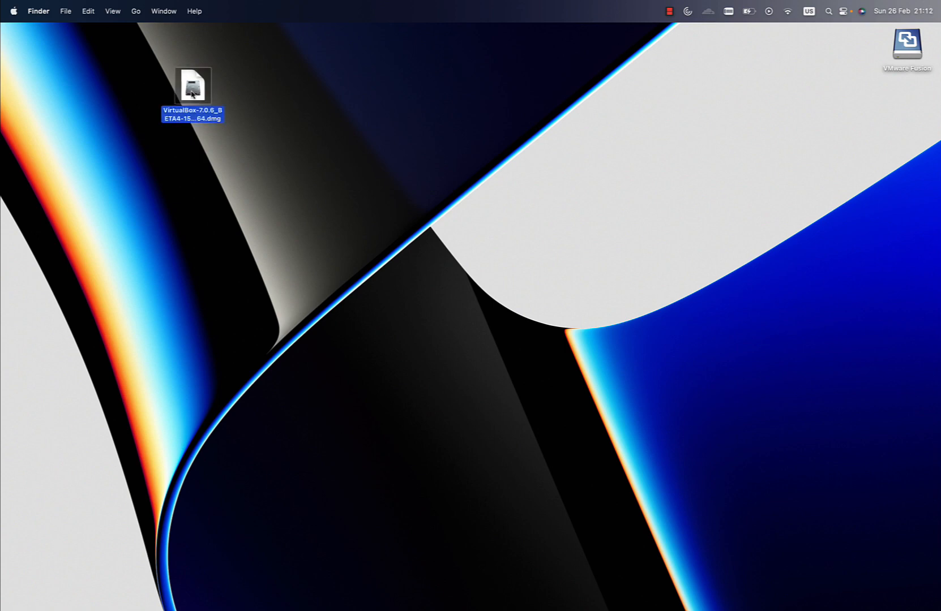
{"action": "double_click", "coordinate": [193, 85]}
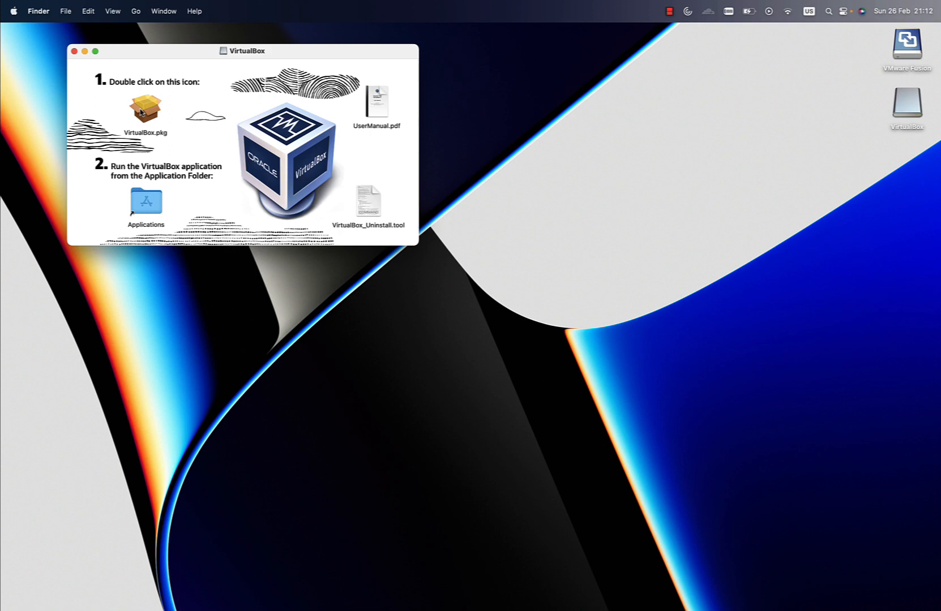
{"action": "left_click", "coordinate": [145, 106]}
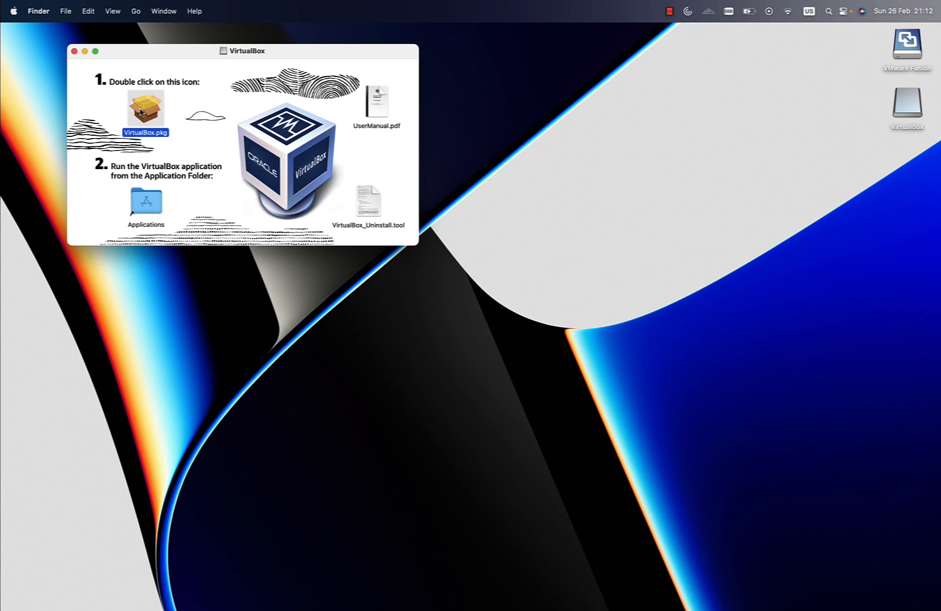
- Install Oracle VM VirtualBox 7.0.6 on Macintosh HD, authorising with the password
{"action": "double_click", "coordinate": [145, 104]}
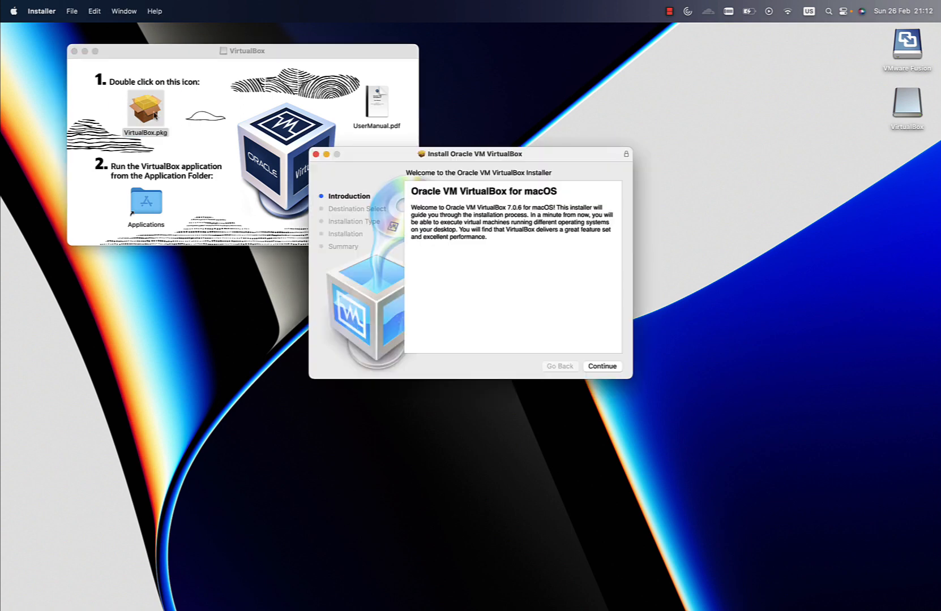
{"action": "left_click", "coordinate": [602, 366]}
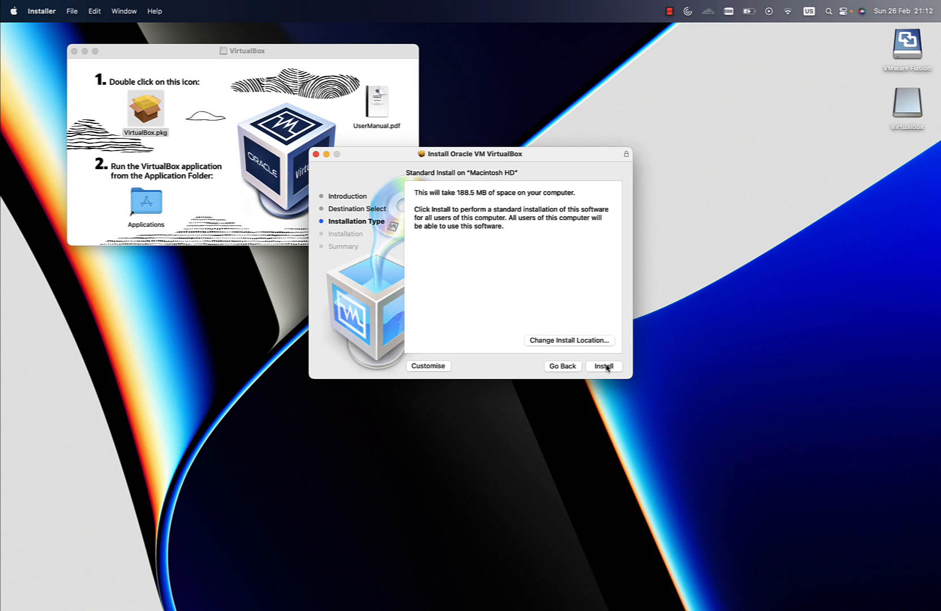
{"action": "left_click", "coordinate": [603, 366]}
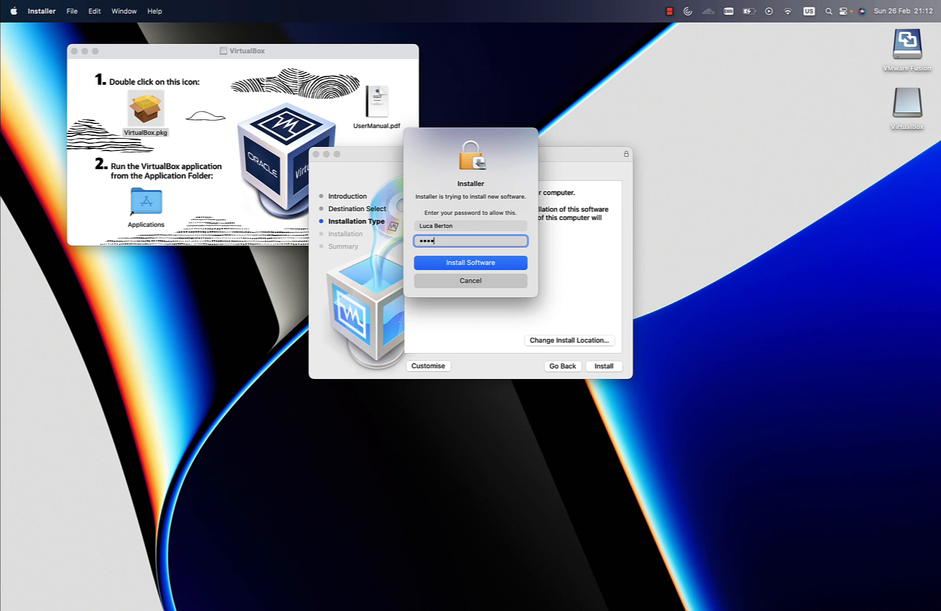
{"action": "left_click", "coordinate": [470, 263]}
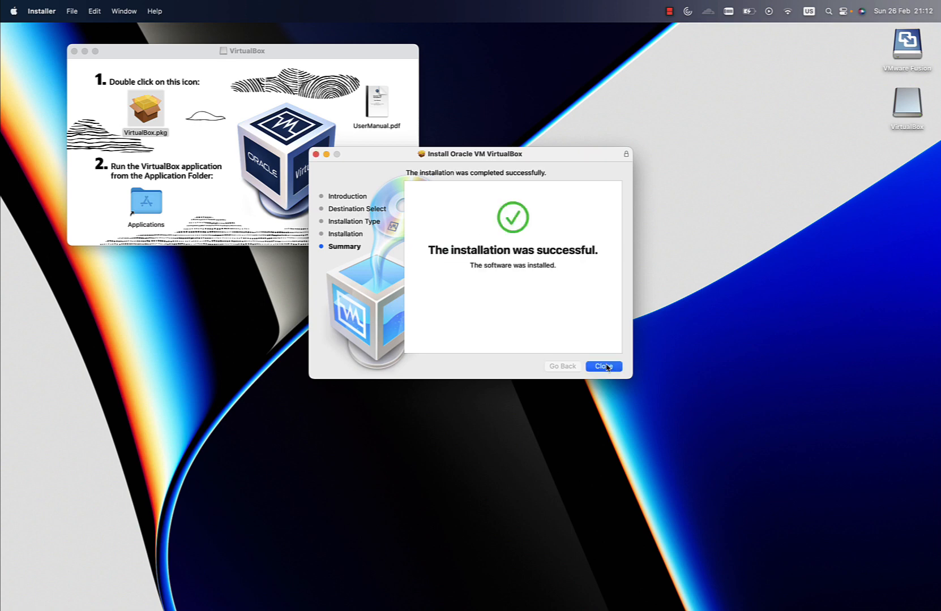
- Finish the installer, then launch VirtualBox from the Applications folder
{"action": "left_click", "coordinate": [603, 367]}
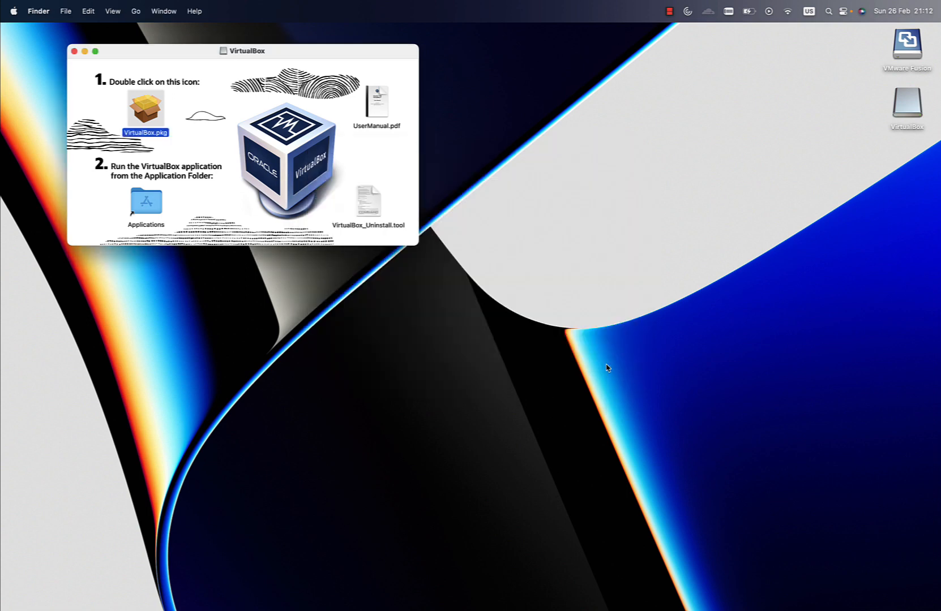
{"action": "mouse_move", "coordinate": [141, 215]}
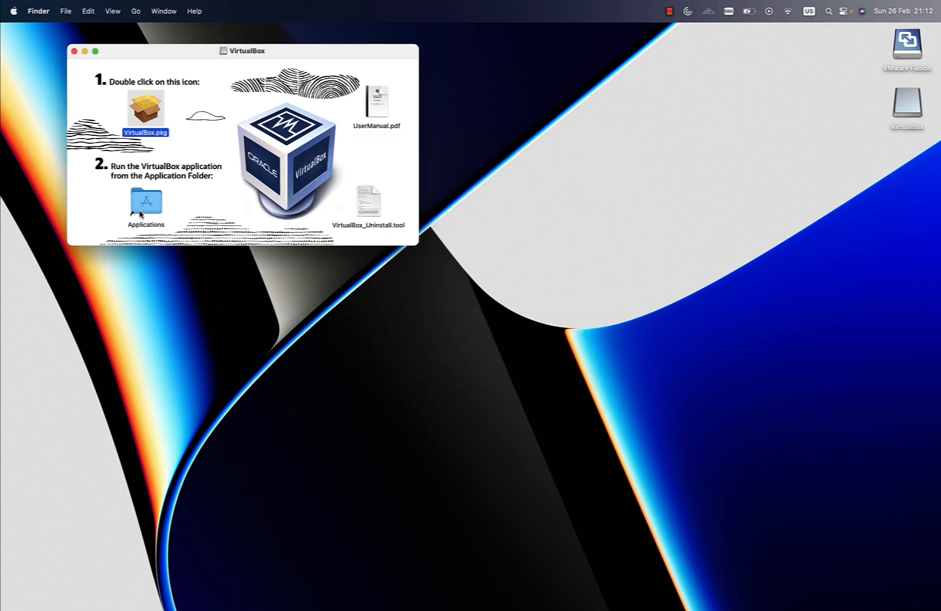
{"action": "double_click", "coordinate": [145, 201]}
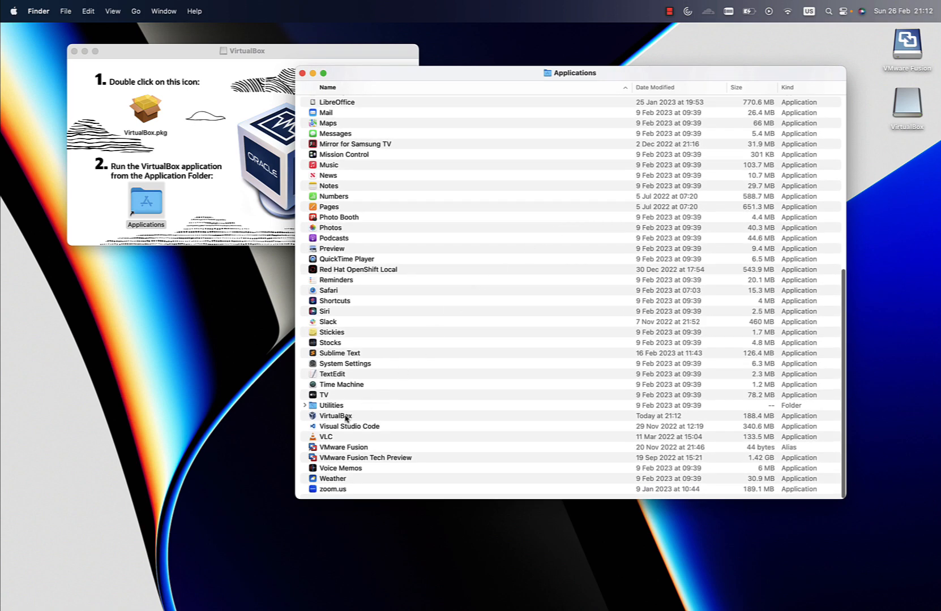
{"action": "left_click", "coordinate": [335, 416]}
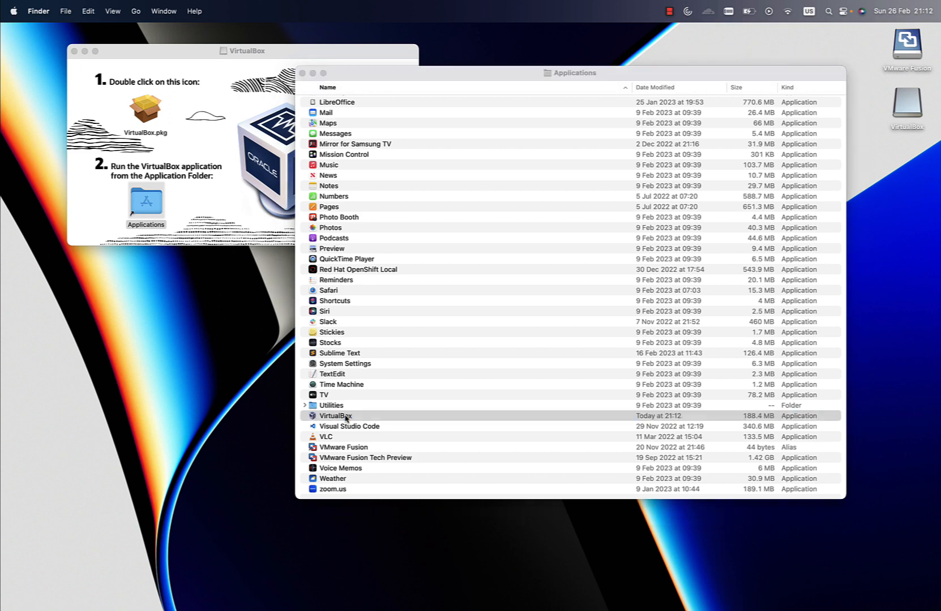
{"action": "double_click", "coordinate": [337, 415]}
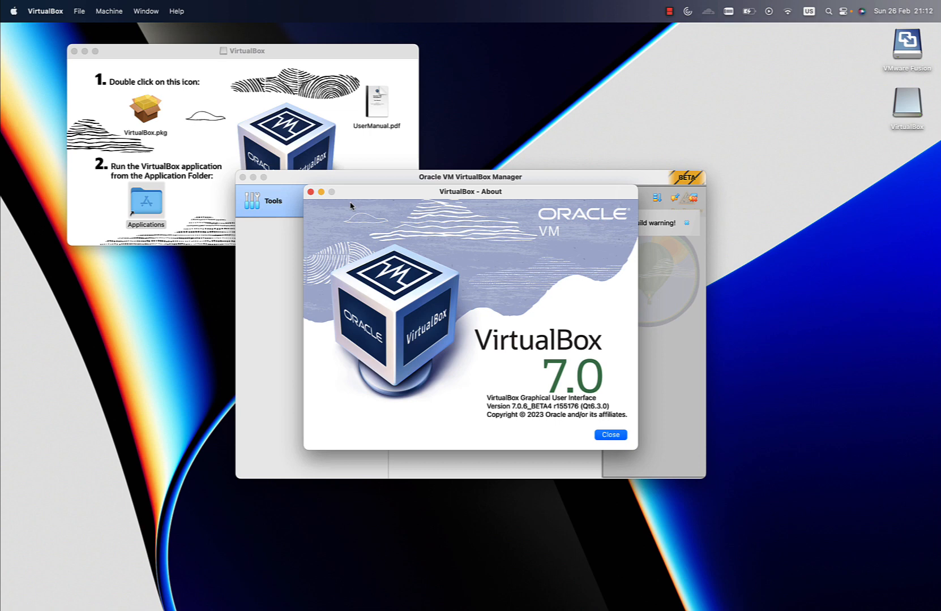
- Move the About window aside, confirm version 7.0.6 beta, and close it
{"action": "left_click_drag", "start_coordinate": [471, 191], "coordinate": [304, 268]}
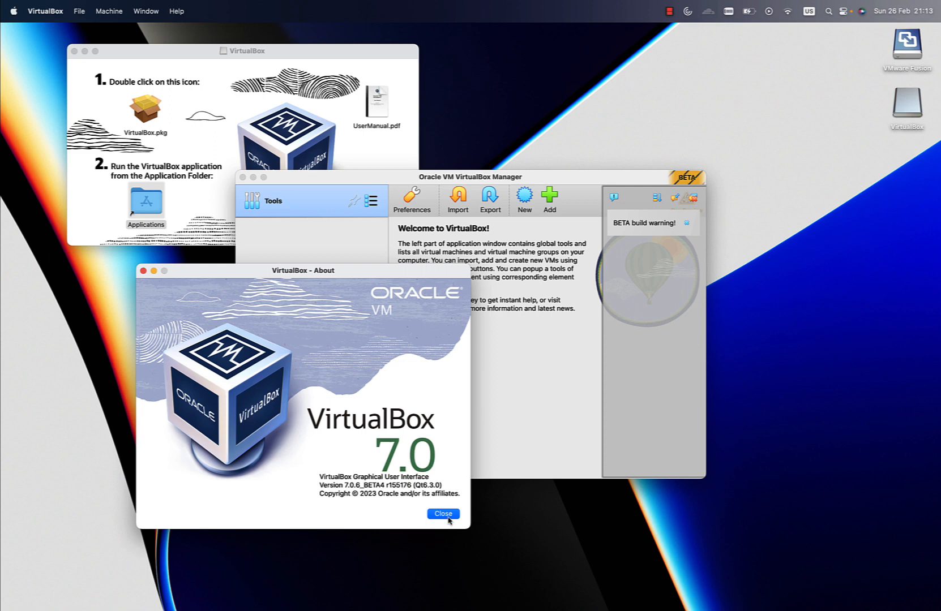
{"action": "left_click", "coordinate": [442, 514]}
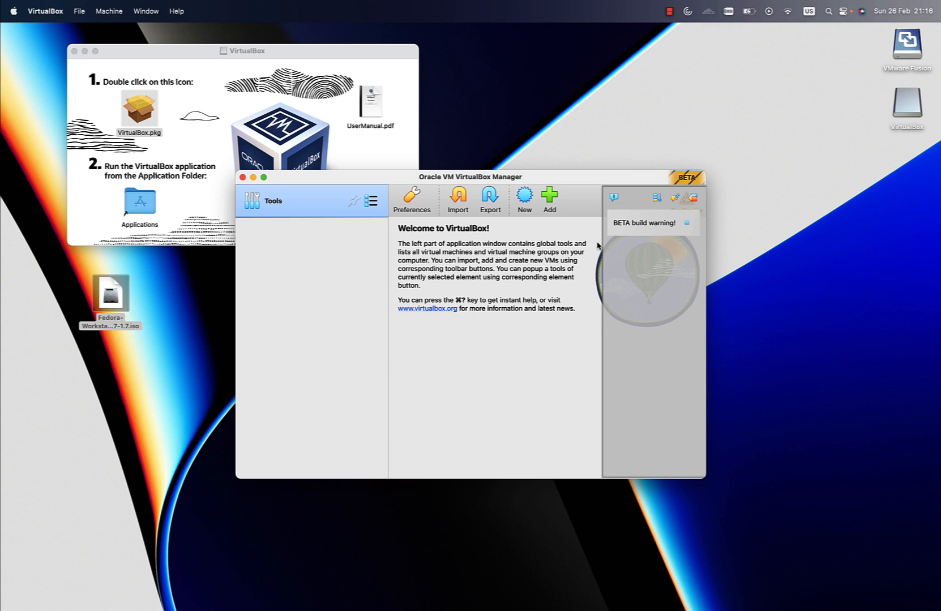
- Create a new virtual machine named 'fedora' and bring up the ISO image choices
{"action": "left_click", "coordinate": [523, 199]}
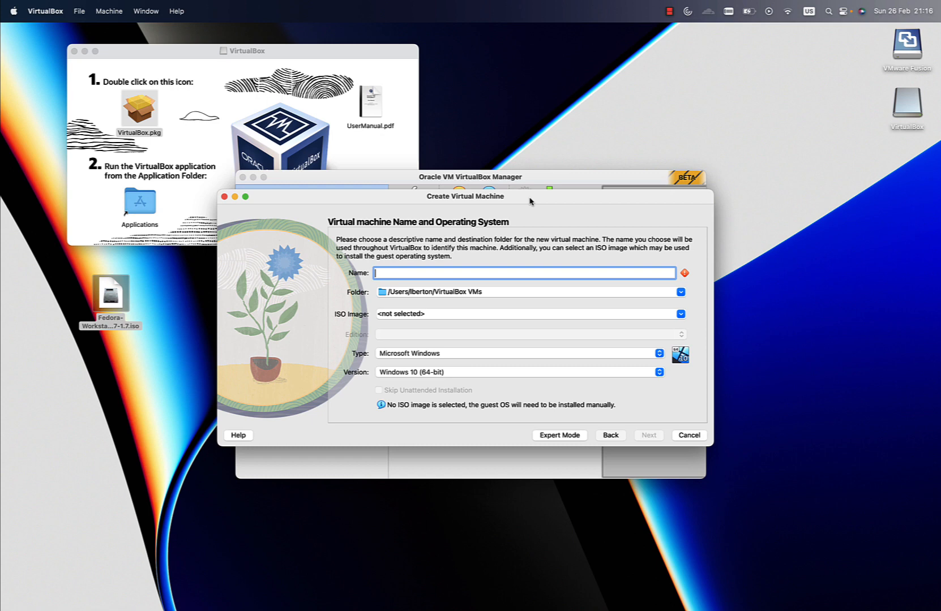
{"action": "type", "text": "fed"}
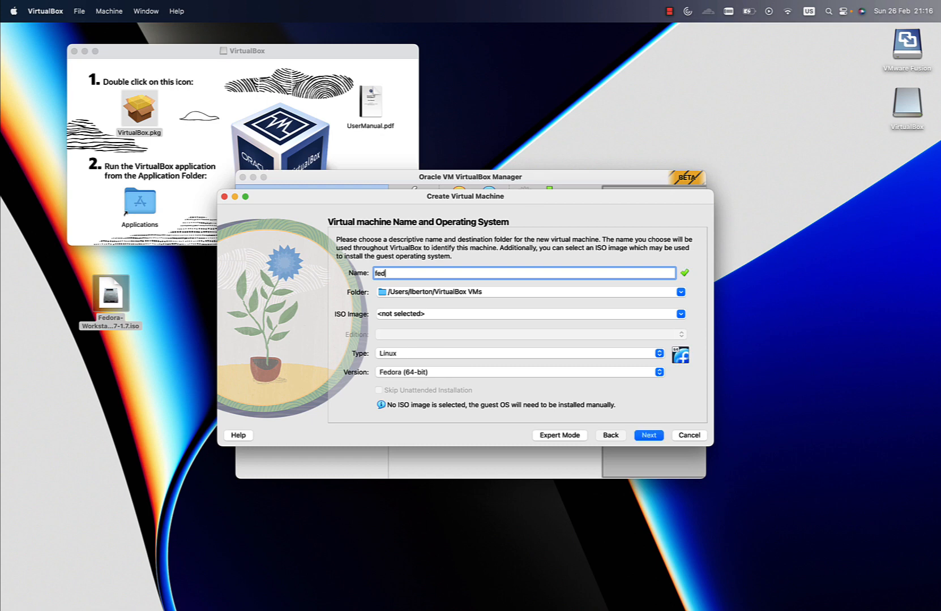
{"action": "type", "text": "ora"}
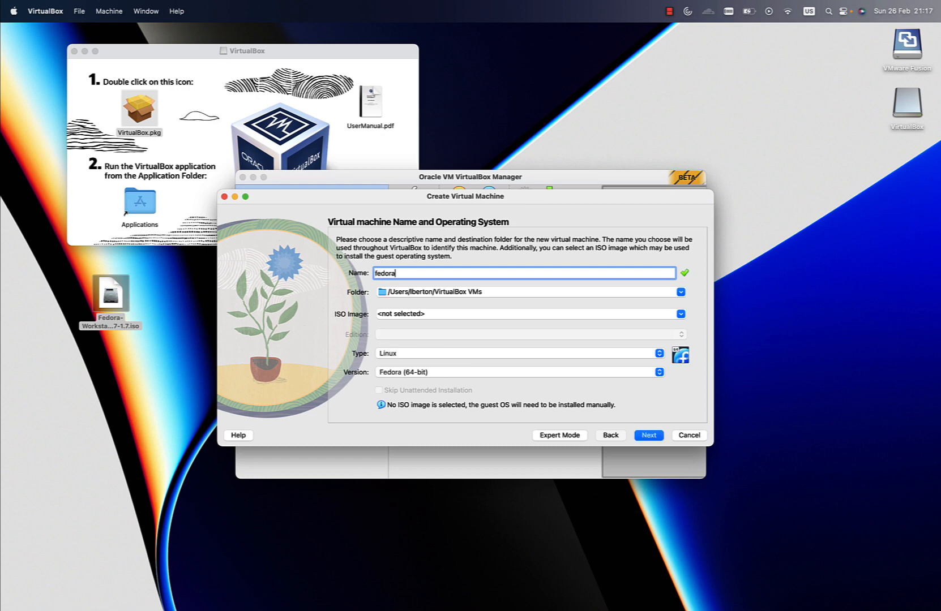
{"action": "left_click", "coordinate": [680, 314]}
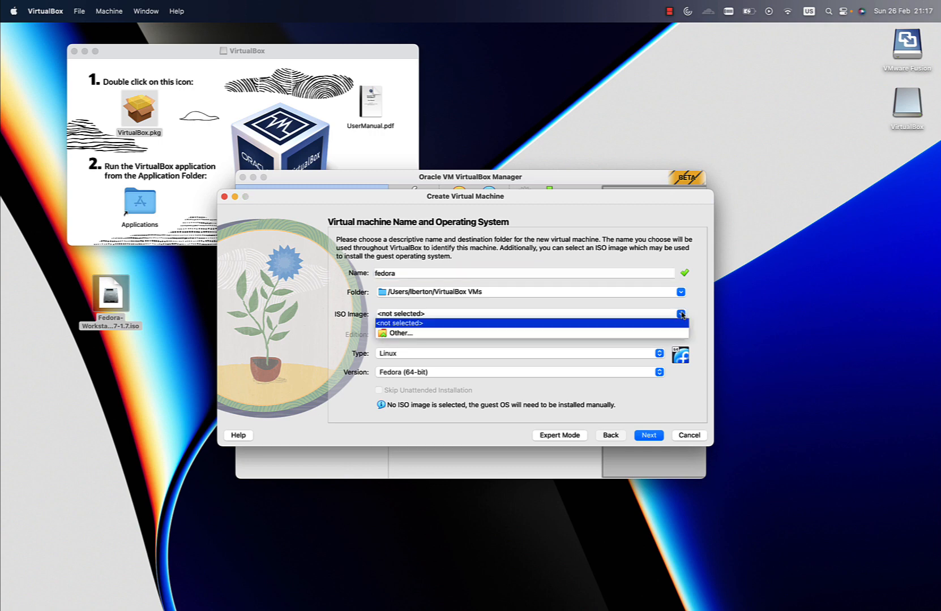
- Browse to the Desktop and attach Fedora-Workstation-Live-aarch64-37-1.7.iso as the ISO image
{"action": "left_click", "coordinate": [398, 333]}
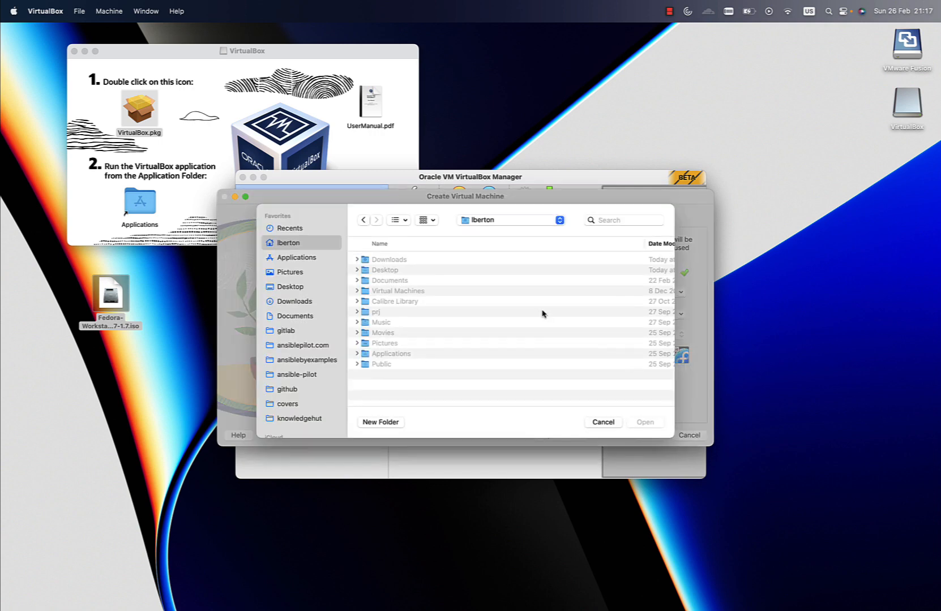
{"action": "left_click", "coordinate": [291, 287]}
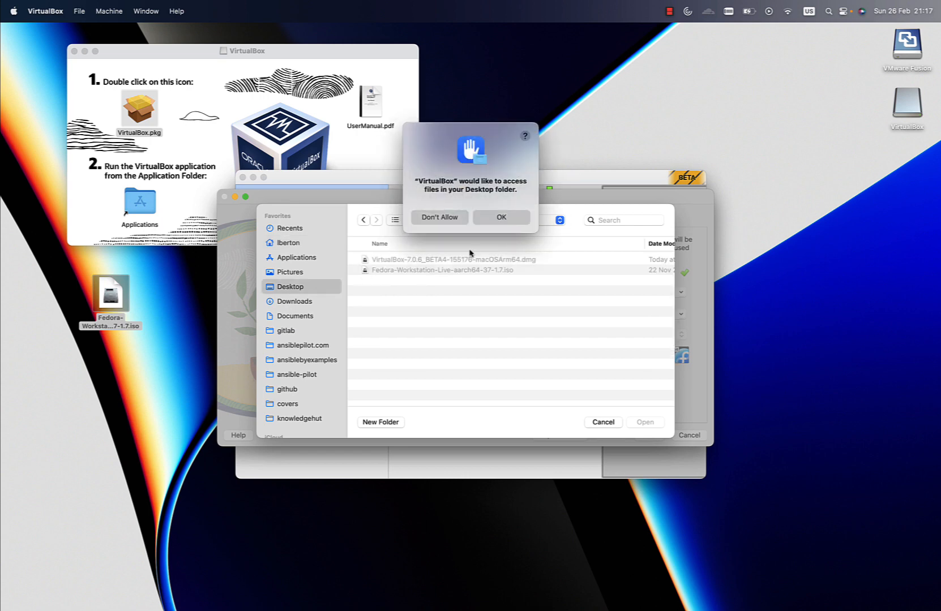
{"action": "left_click", "coordinate": [501, 217]}
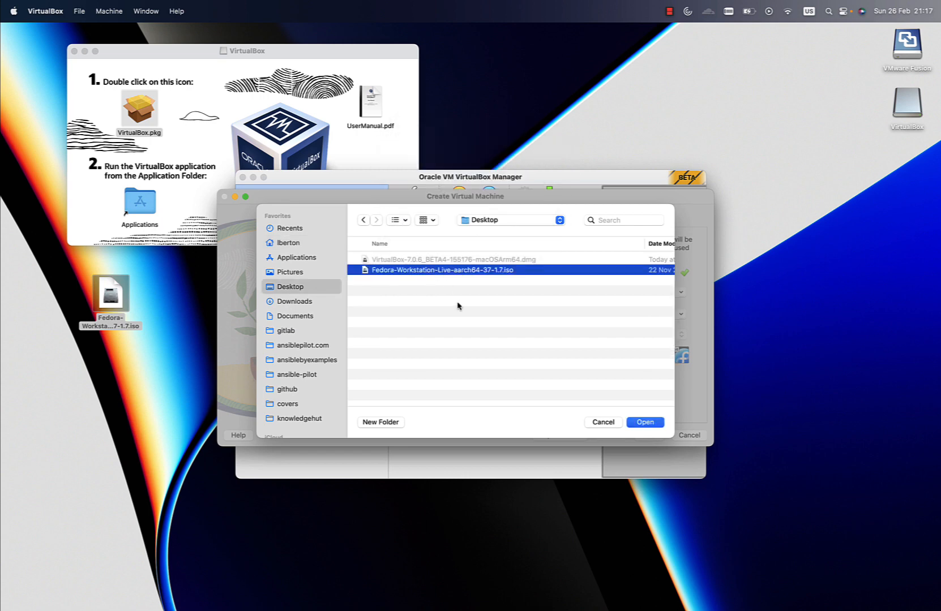
{"action": "mouse_move", "coordinate": [445, 295]}
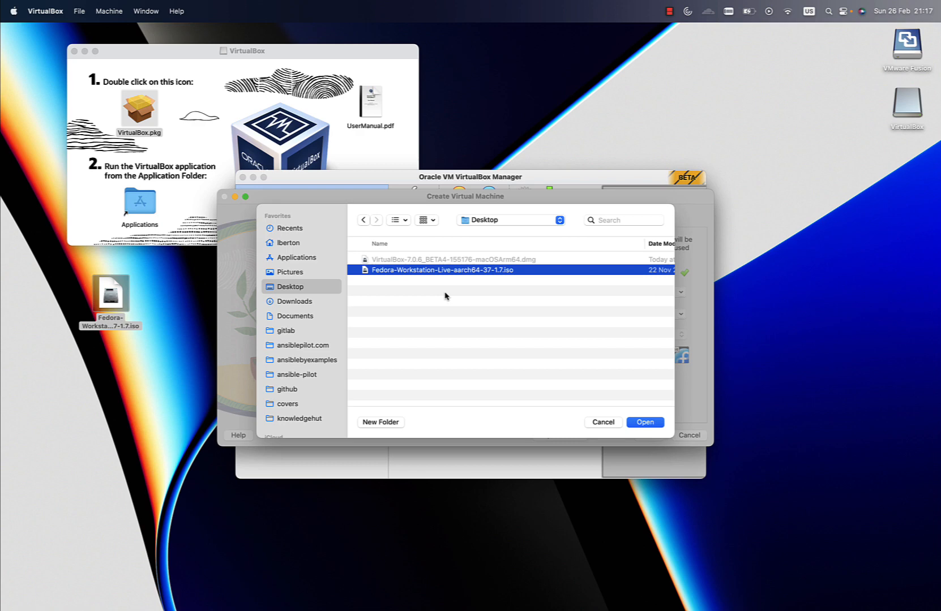
{"action": "mouse_move", "coordinate": [470, 276]}
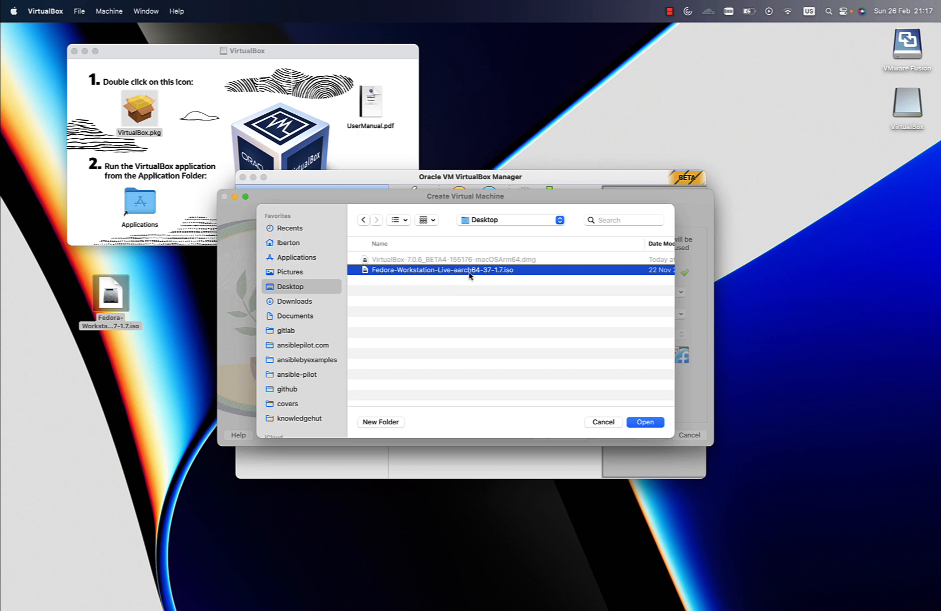
{"action": "mouse_move", "coordinate": [472, 286]}
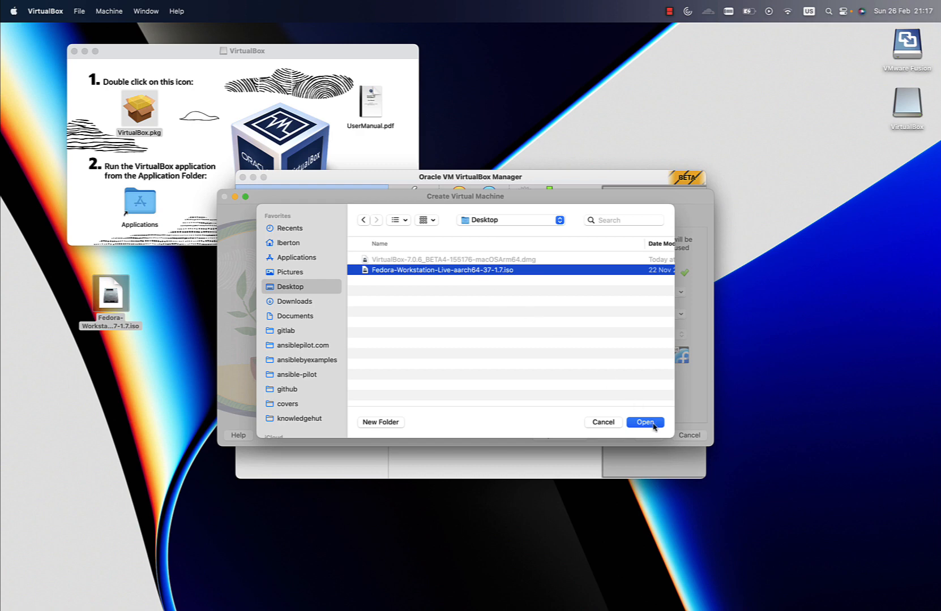
{"action": "left_click", "coordinate": [645, 422]}
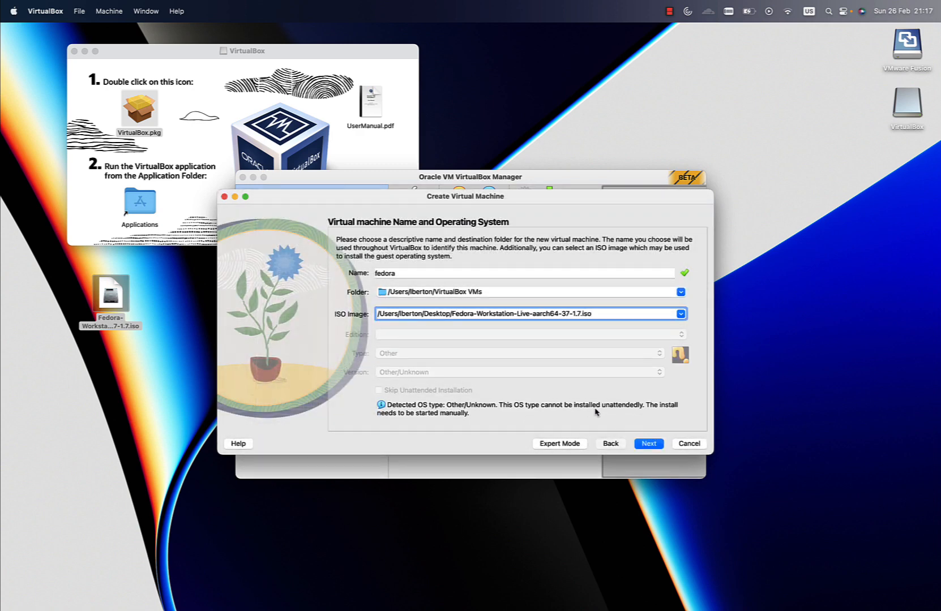
- Give the fedora VM 2048 MB memory, 2 CPUs and a 10 GB disk, then create it
{"action": "left_click", "coordinate": [648, 444]}
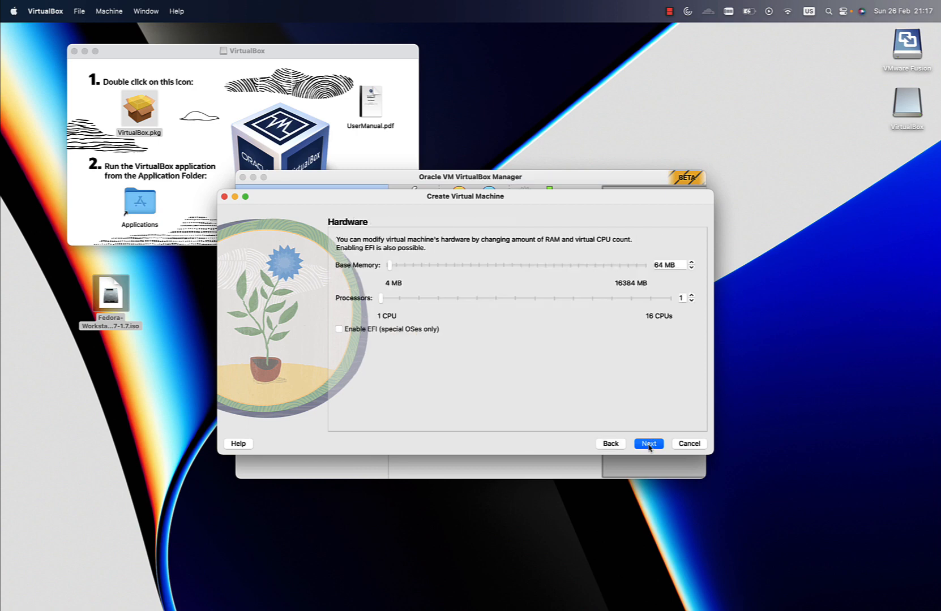
{"action": "mouse_move", "coordinate": [639, 239]}
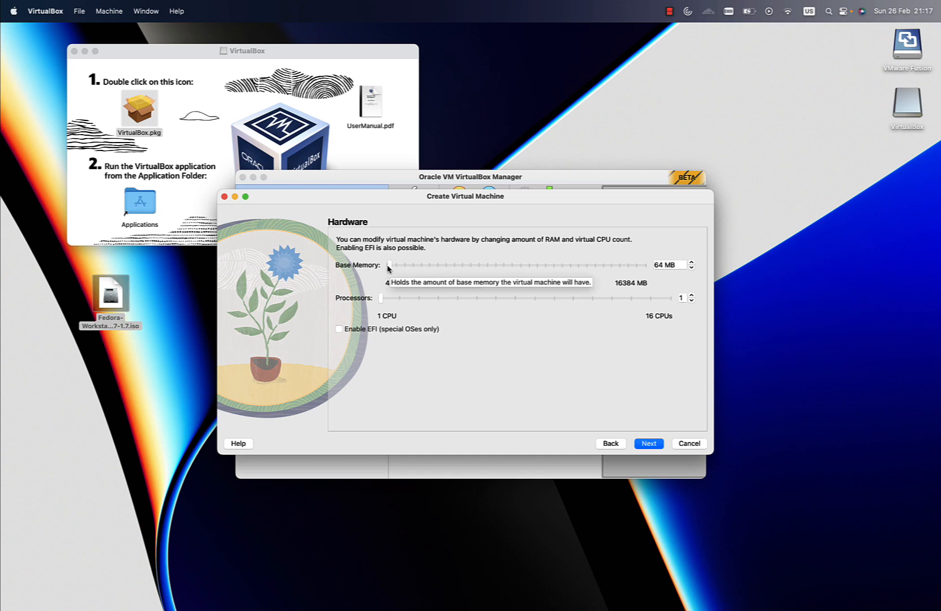
{"action": "mouse_move", "coordinate": [675, 270]}
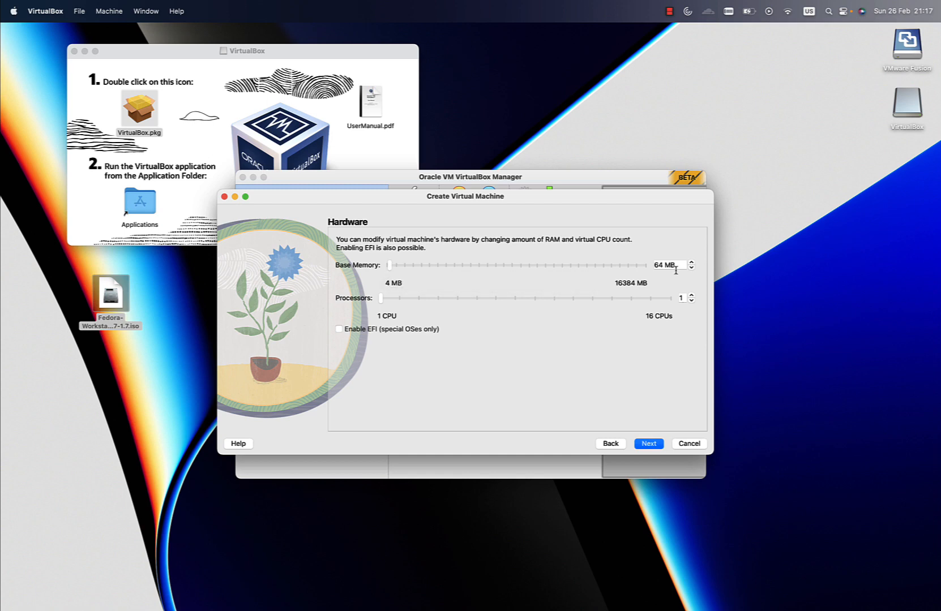
{"action": "type", "text": "10"}
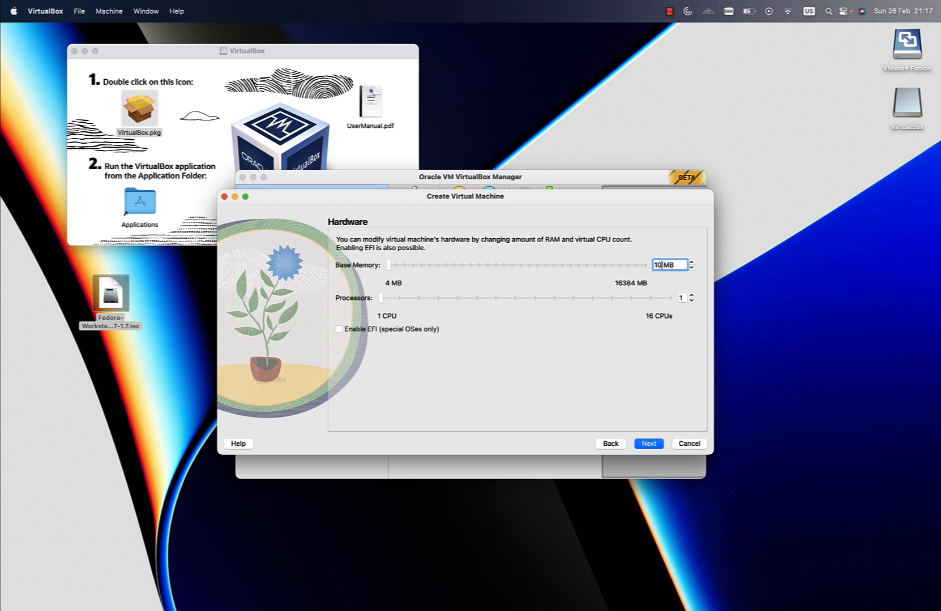
{"action": "type", "text": "1024"}
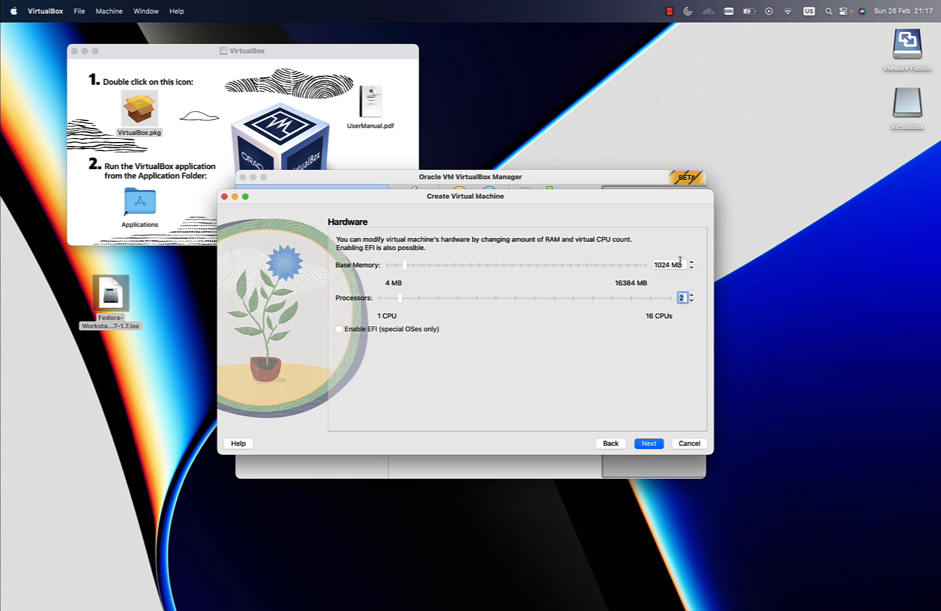
{"action": "type", "text": "2048"}
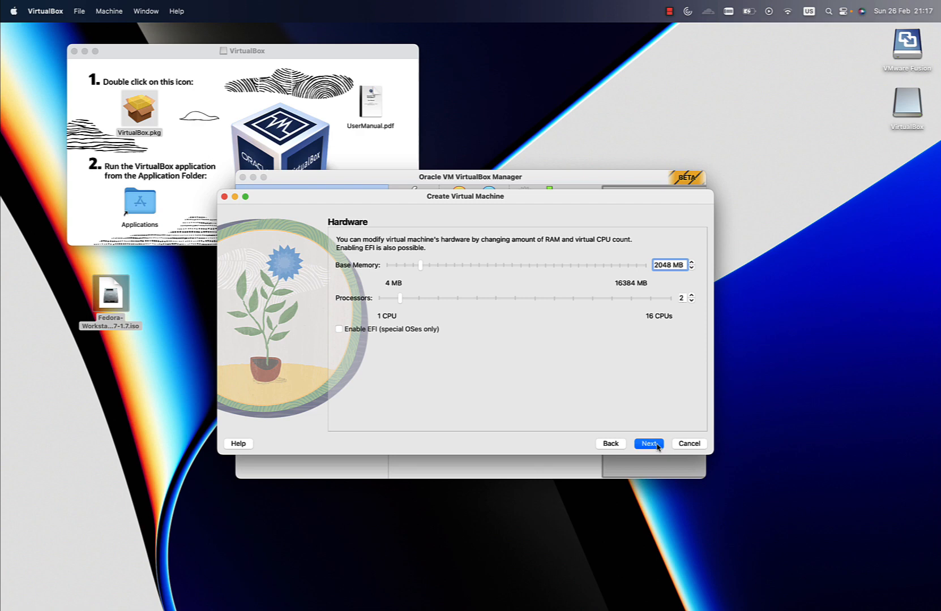
{"action": "left_click", "coordinate": [649, 444]}
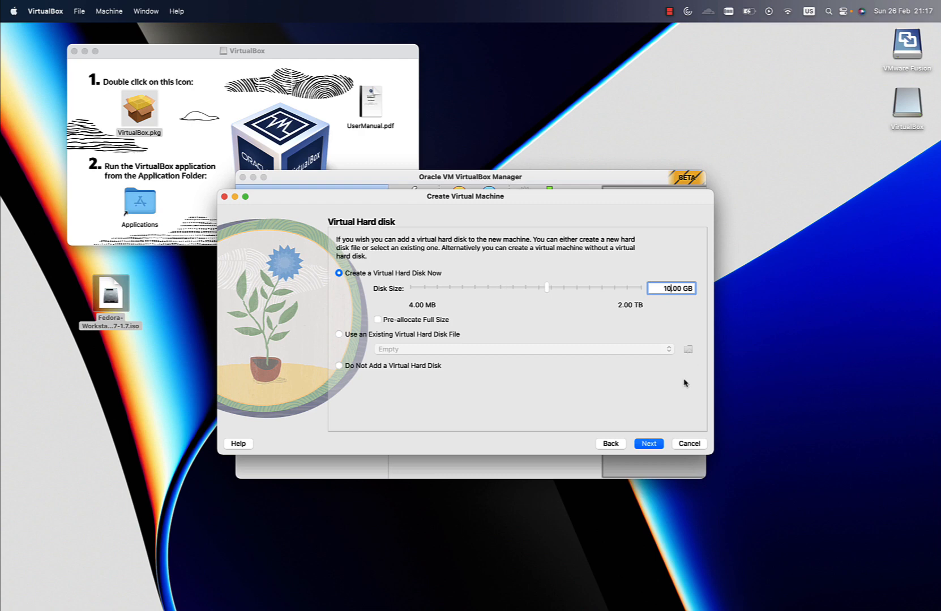
{"action": "left_click", "coordinate": [647, 444]}
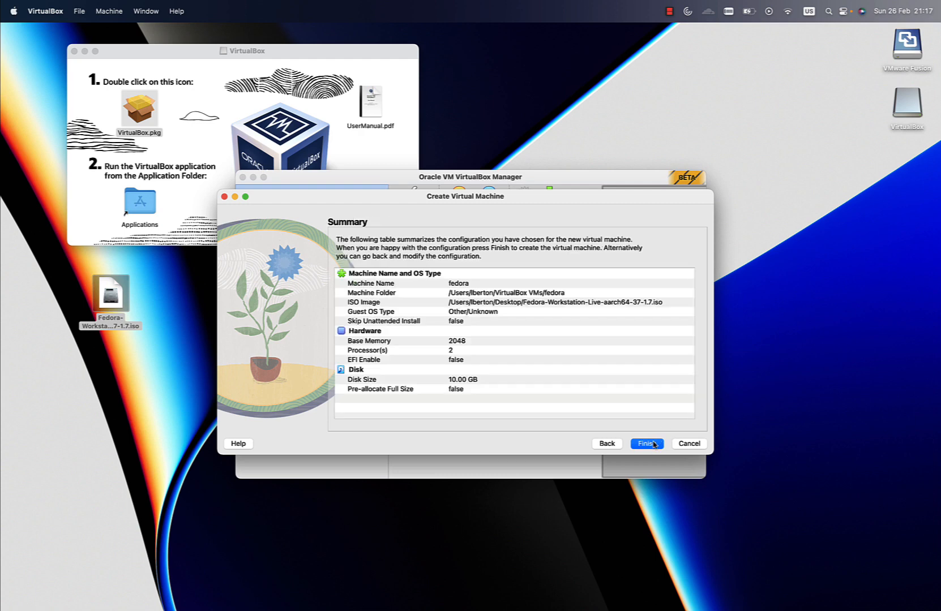
{"action": "left_click", "coordinate": [647, 443]}
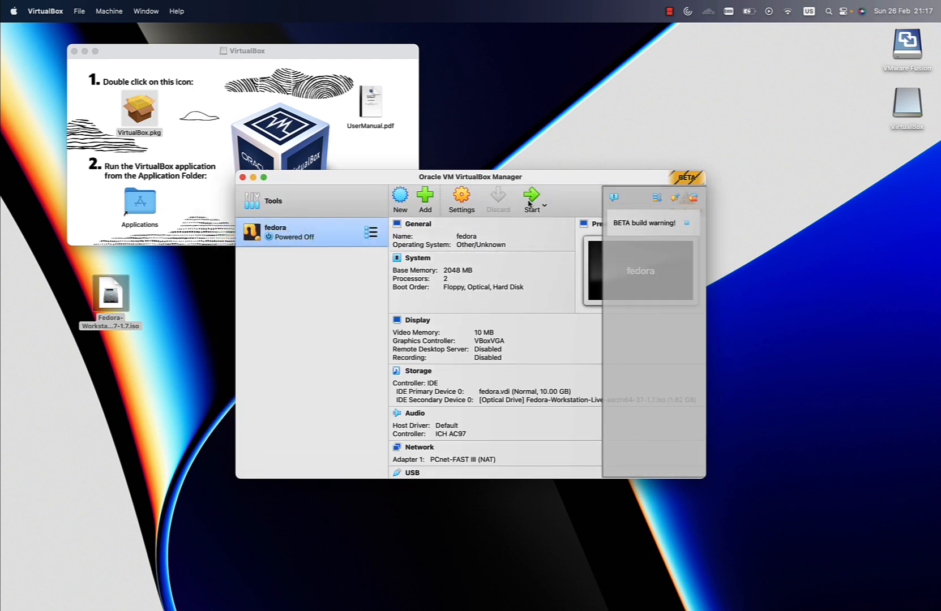